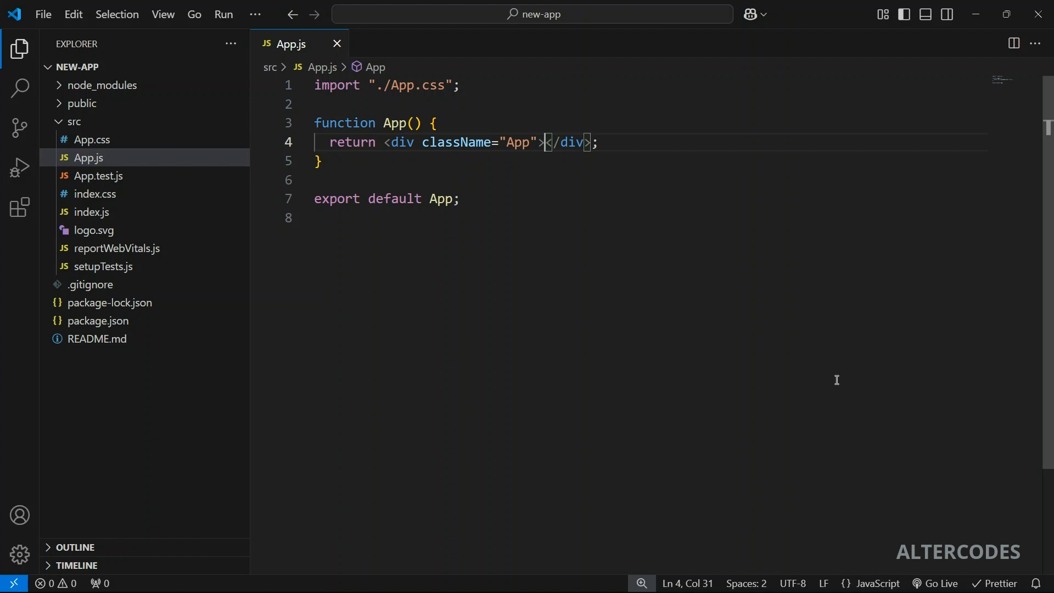
Add a <button onClick={myFunction}>Click</button> inside the App div.
key(Enter)
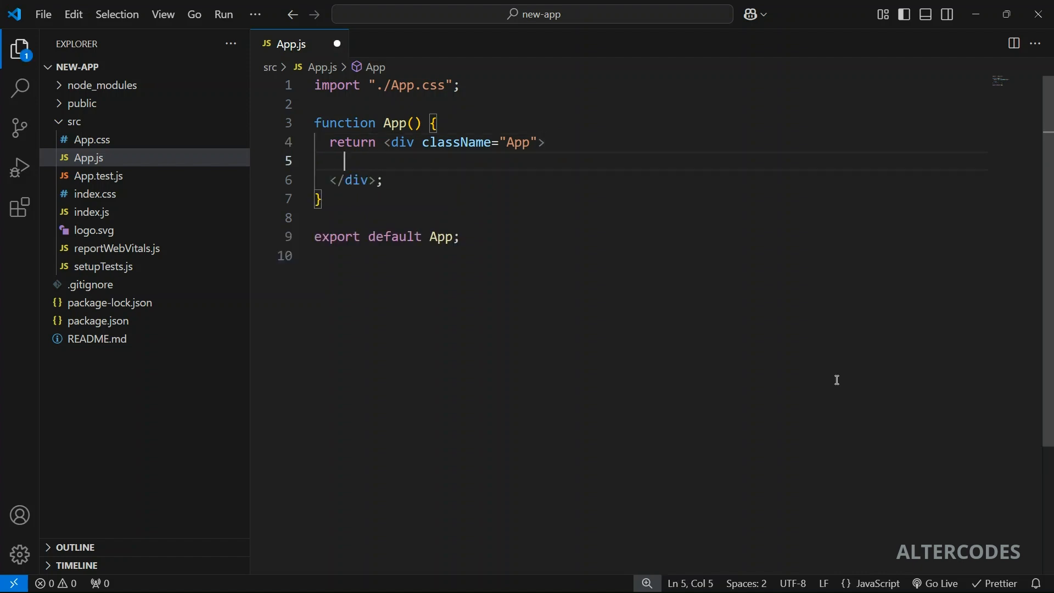
text(<butt)
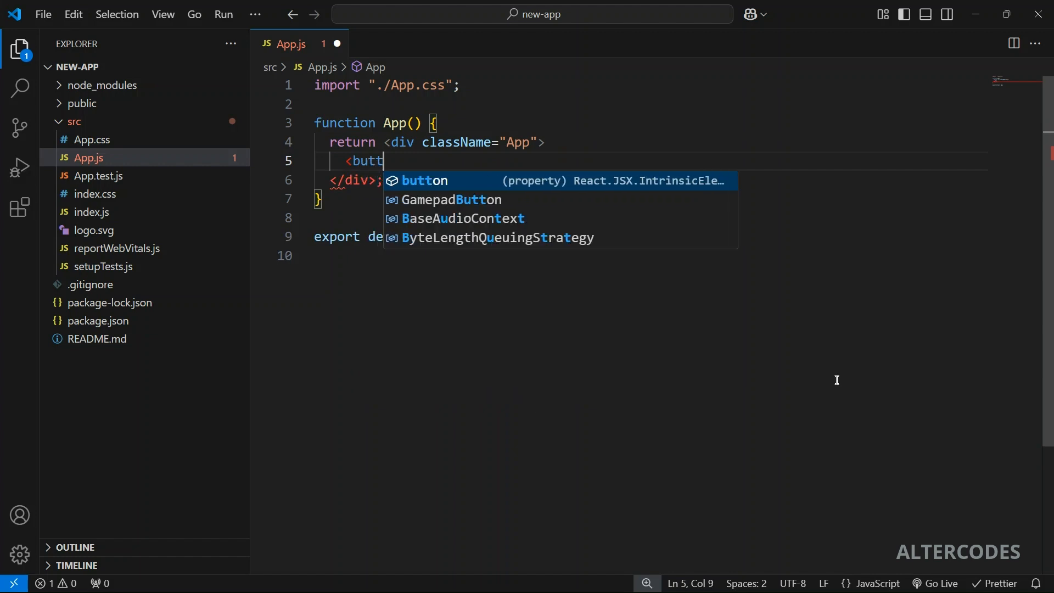
text(on>Click={}>Click</button>)
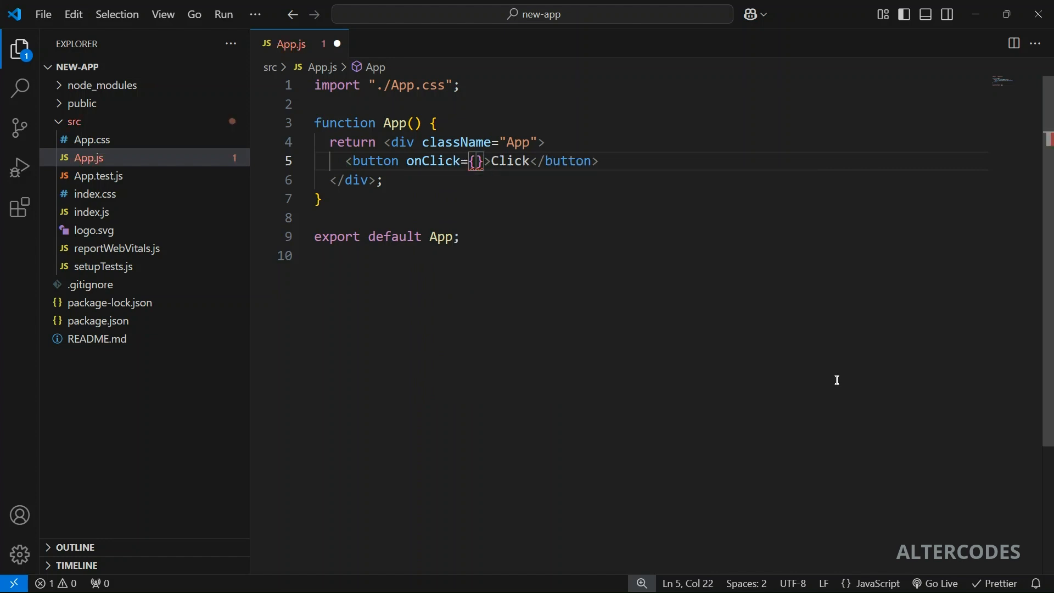
text(my)
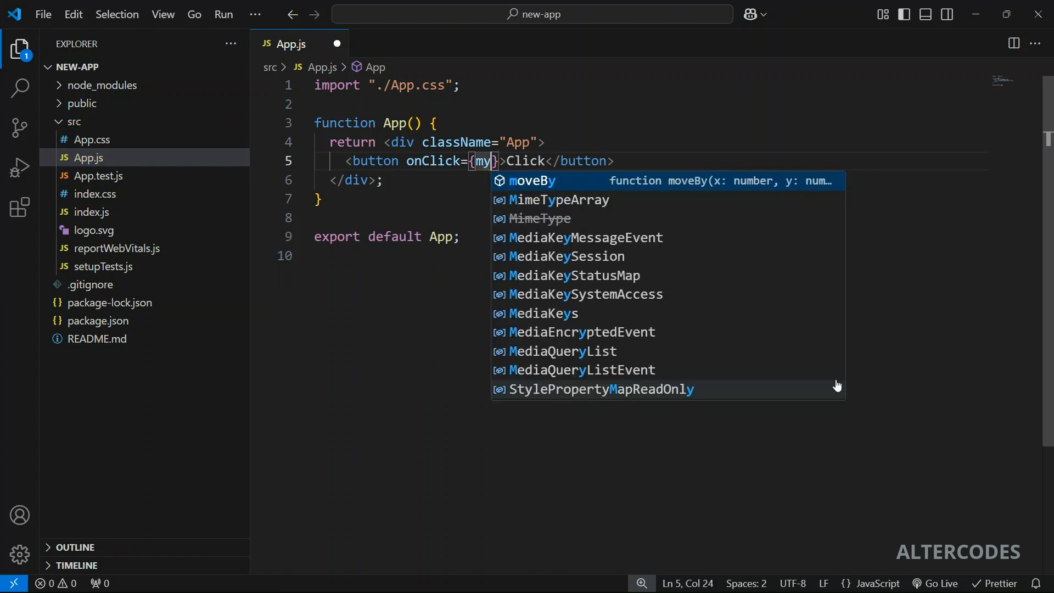
text(Function)
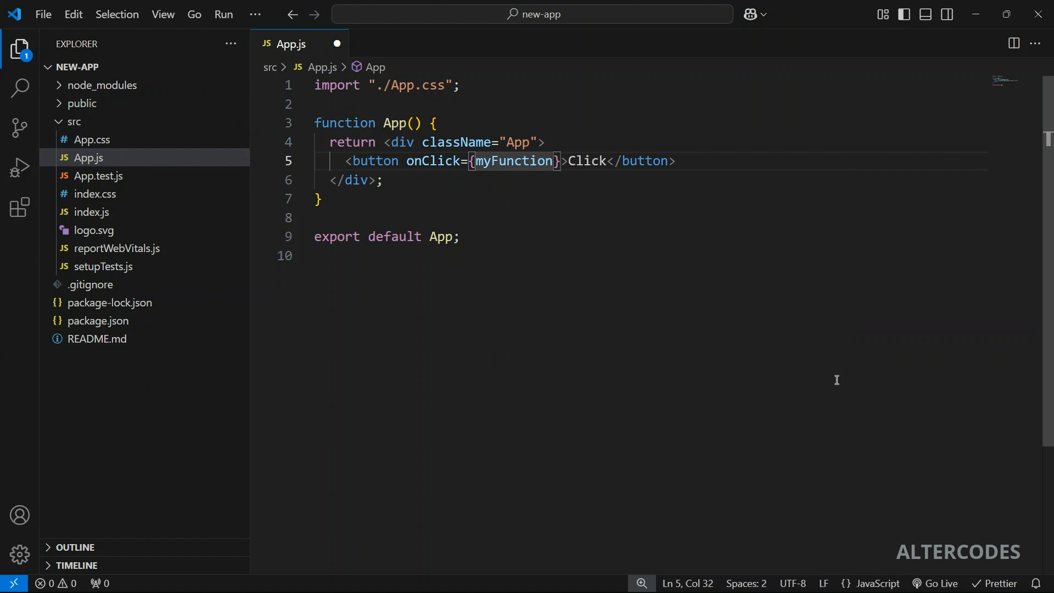
Define arrow function myFunction logging "button clicked!" and test the button twice in Chrome.
text(const)
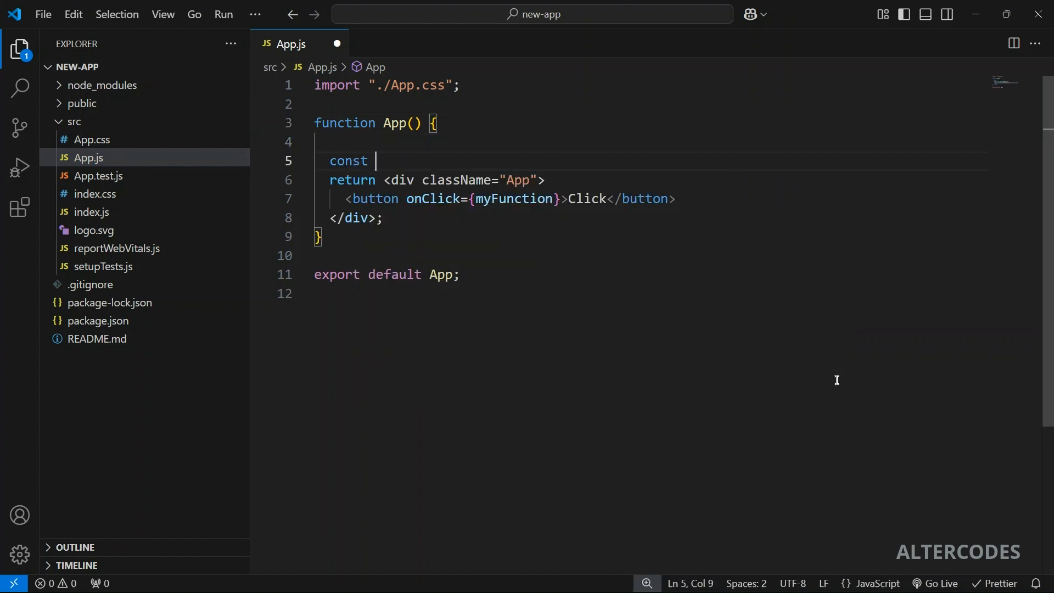
text(myFunction = ()
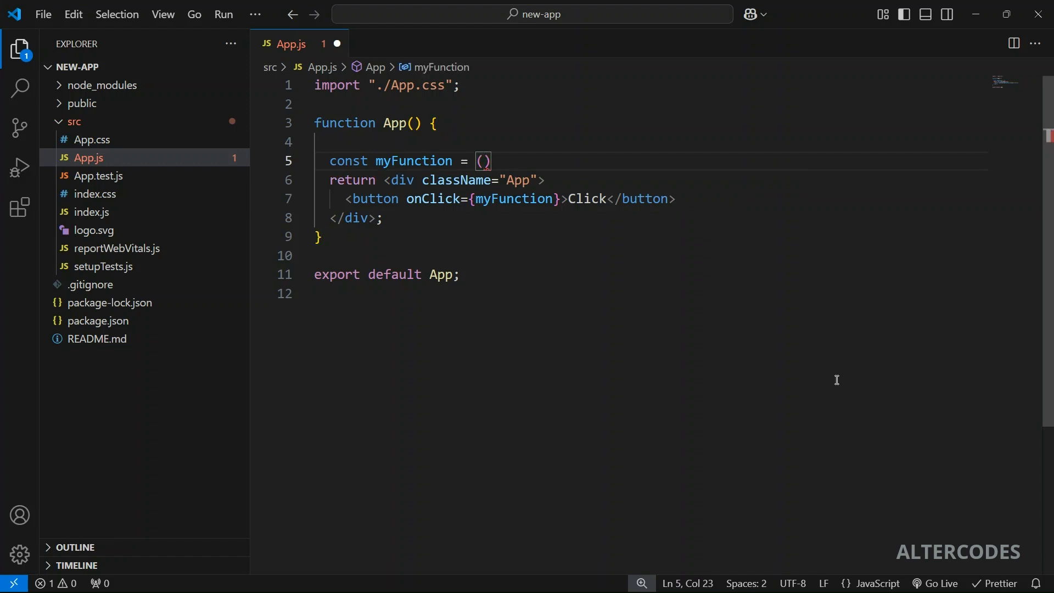
text(=>)
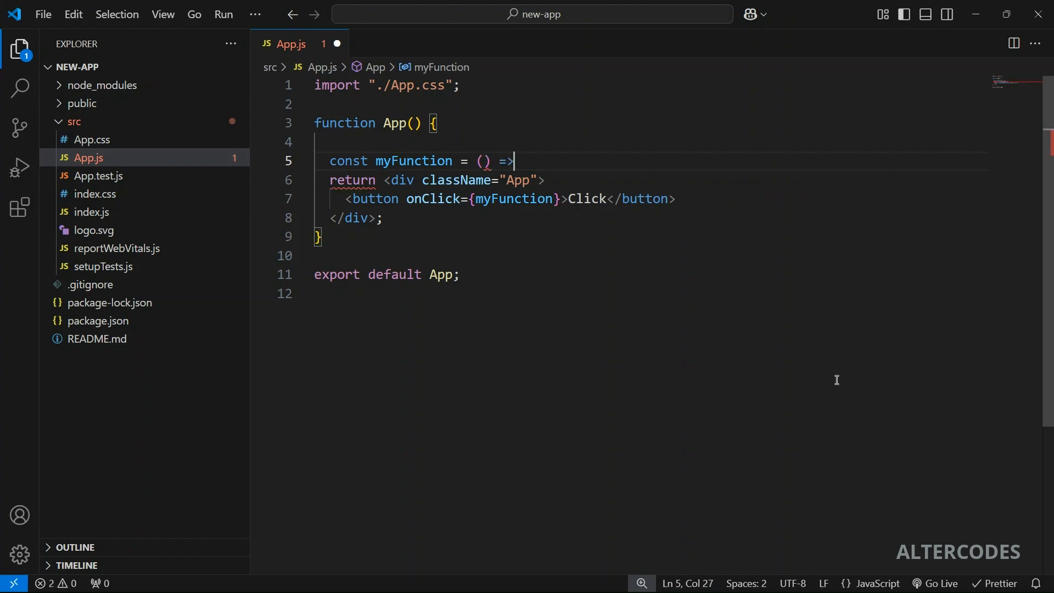
text({)
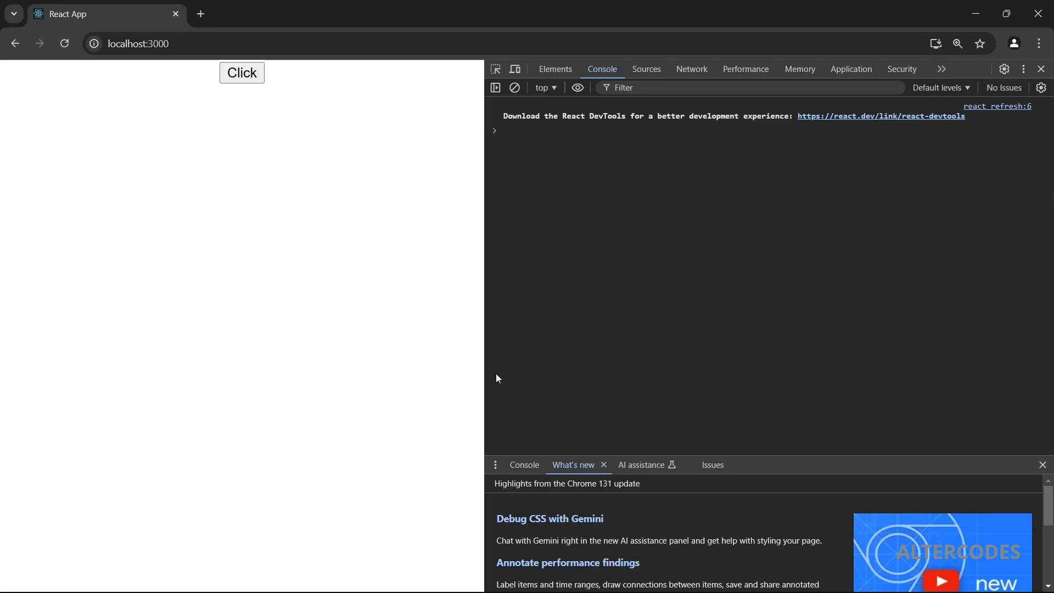
click(242, 73)
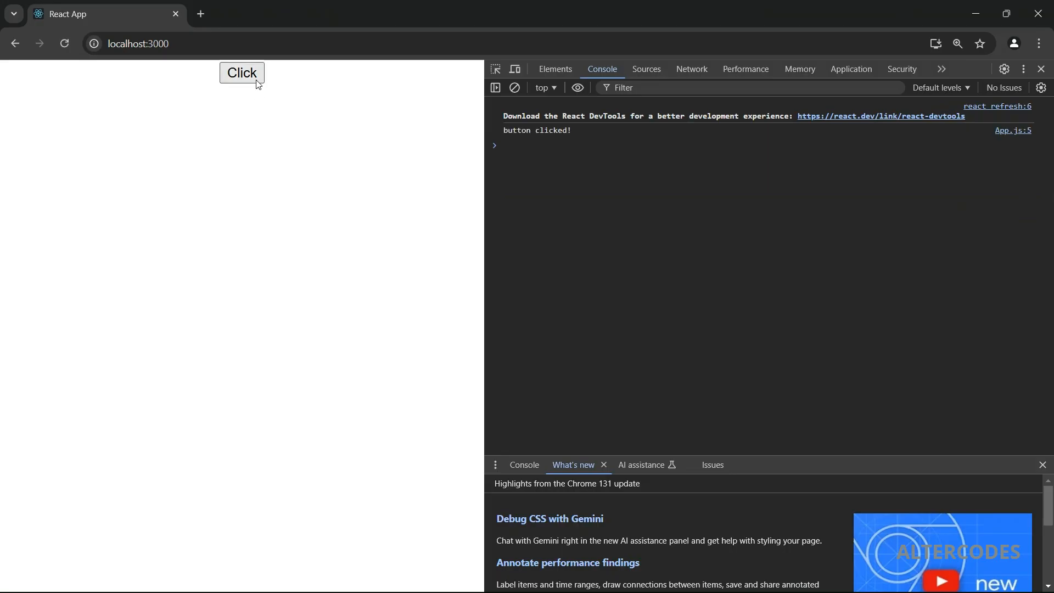
click(241, 73)
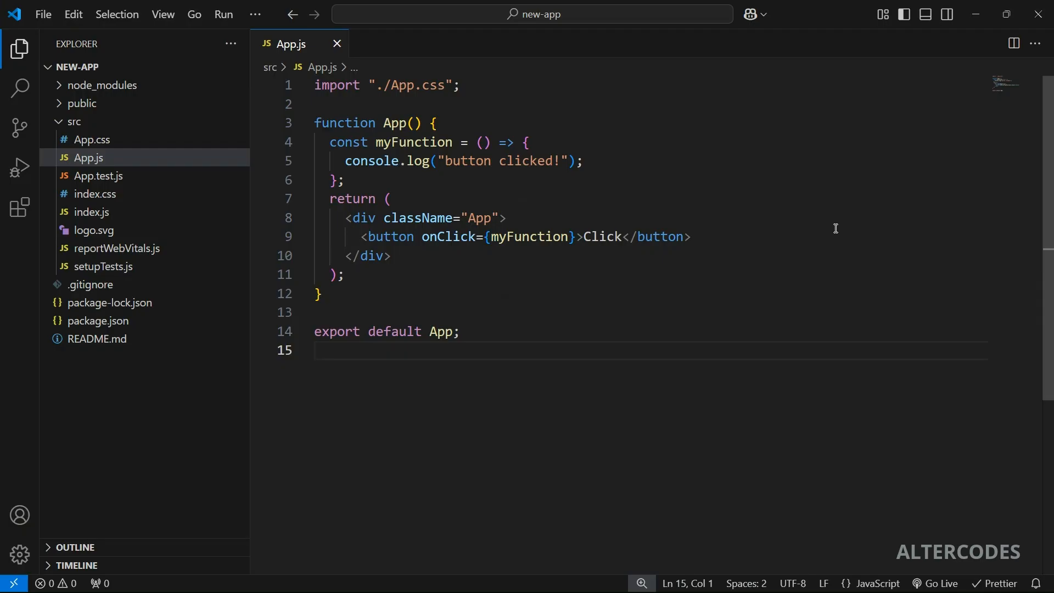
Change onClick to myFunction(20) and give myFunction a count parameter that is logged first.
click(317, 350)
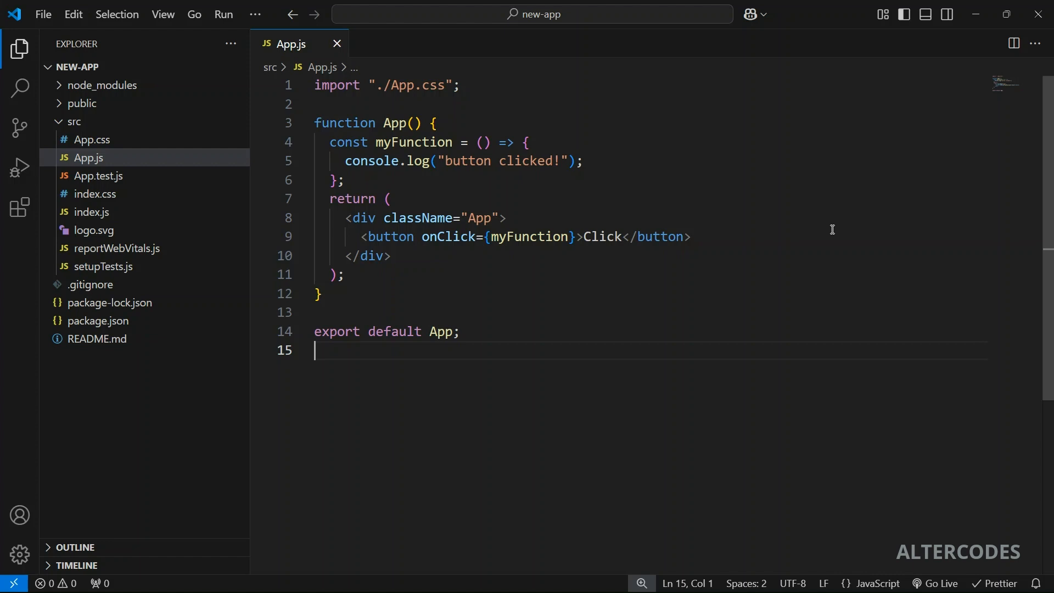
double_click(530, 237)
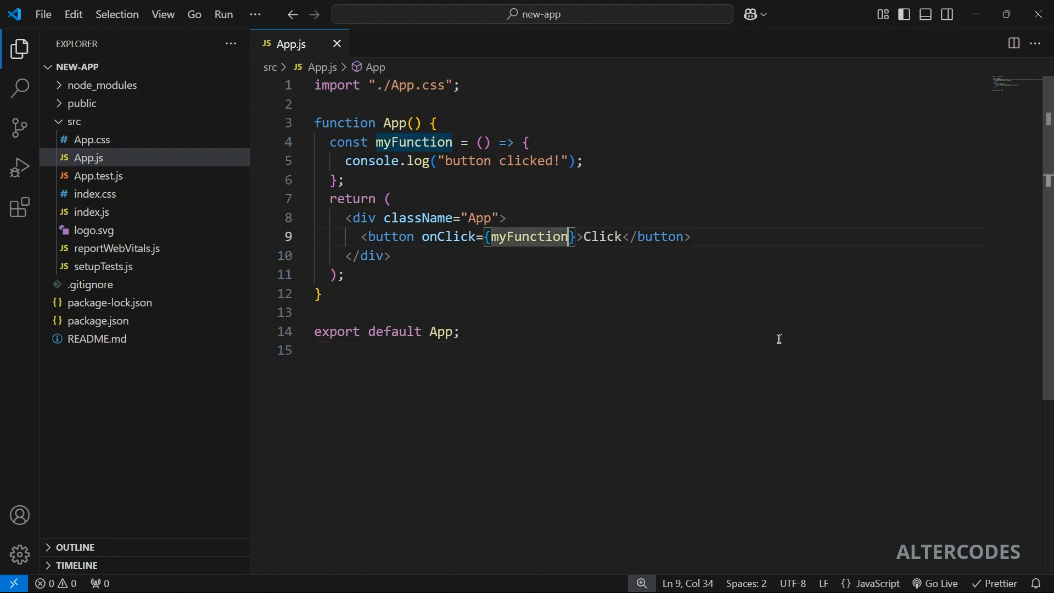
text(())
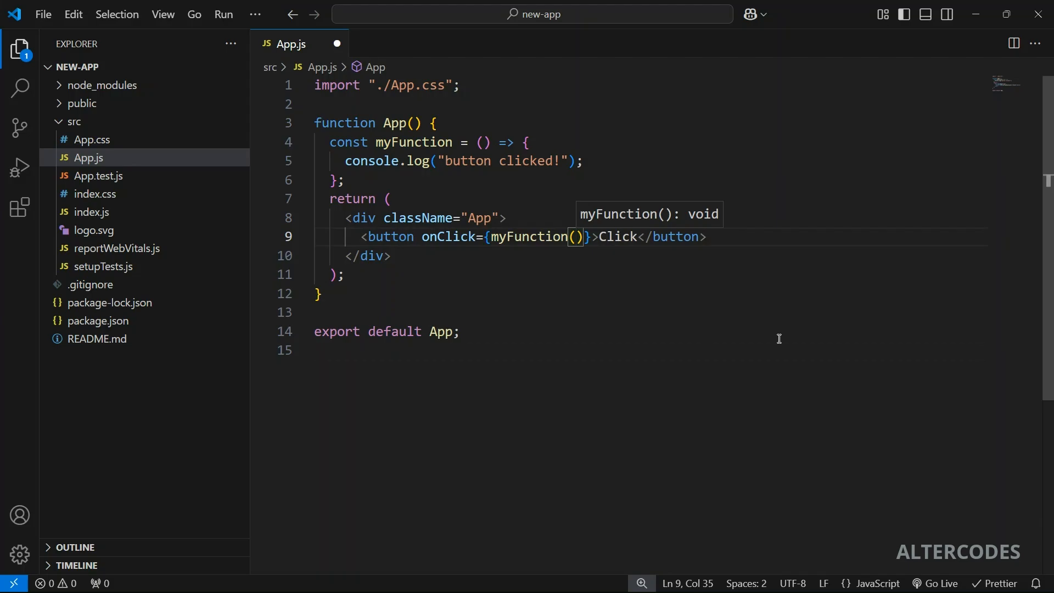
click(242, 72)
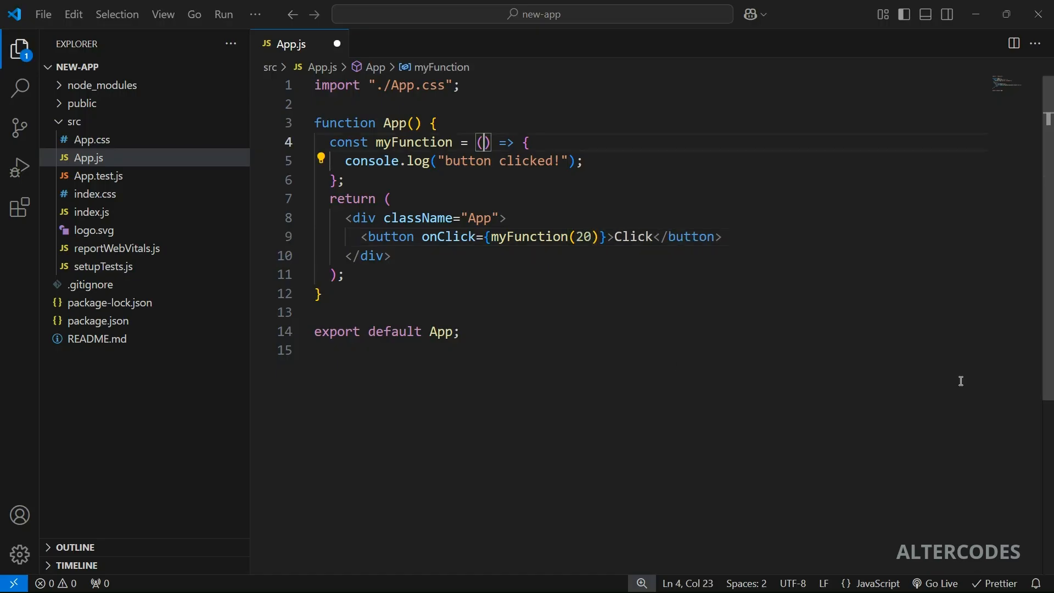
text(count)
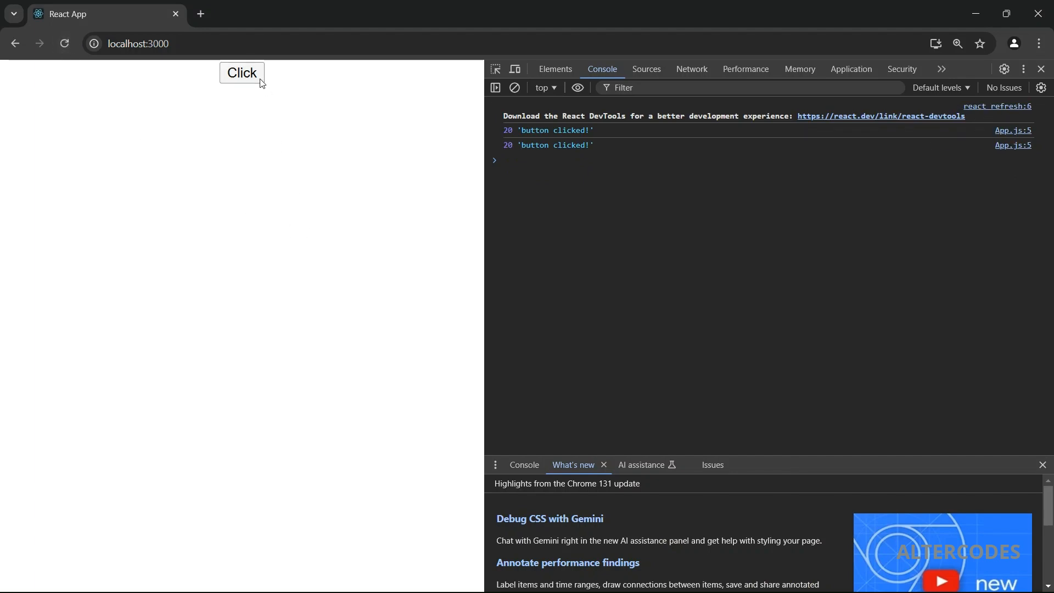
mouse_move(329, 200)
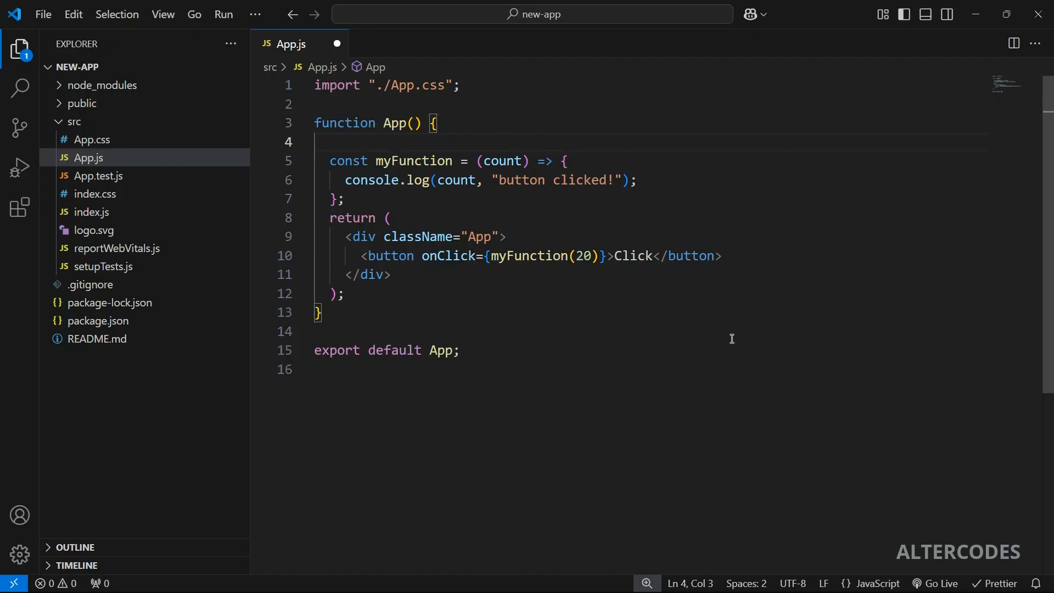
Declare const [clicked, setClicked] = useState(false) with the useState auto-import.
text(const [])
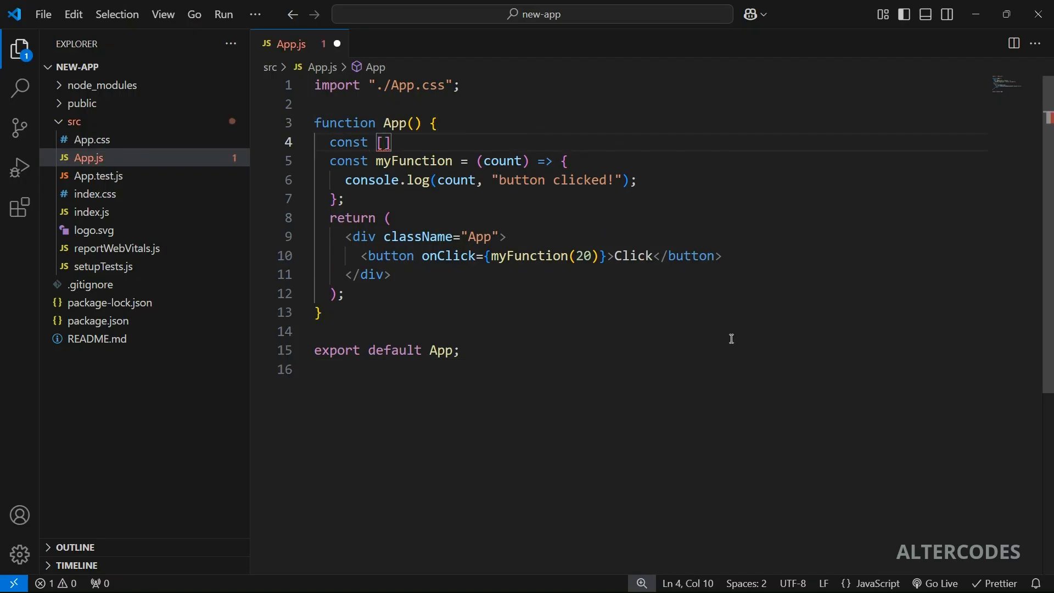
text(clicked, set)
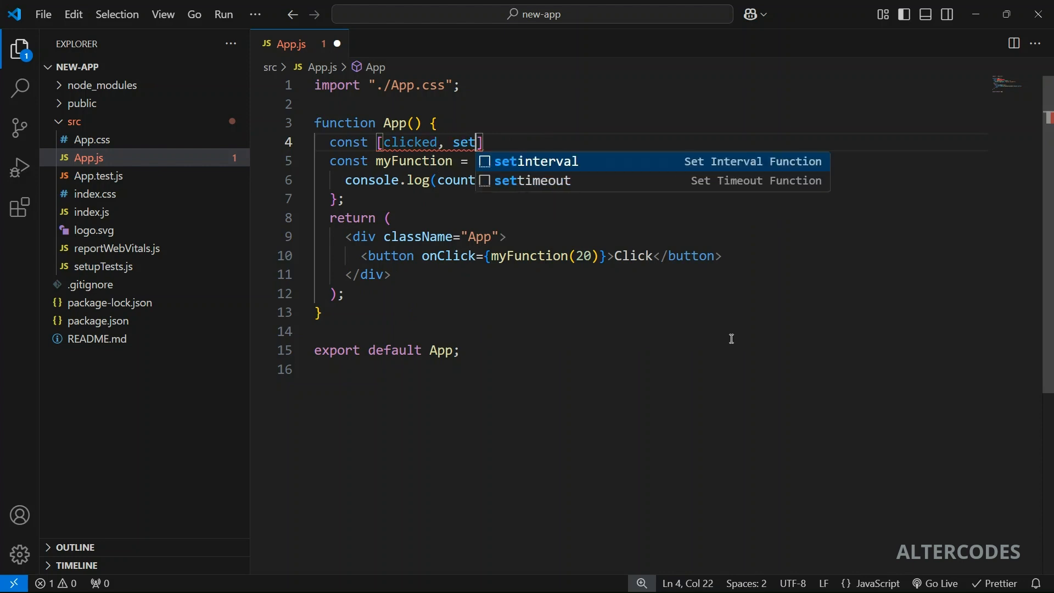
text(Clicked)
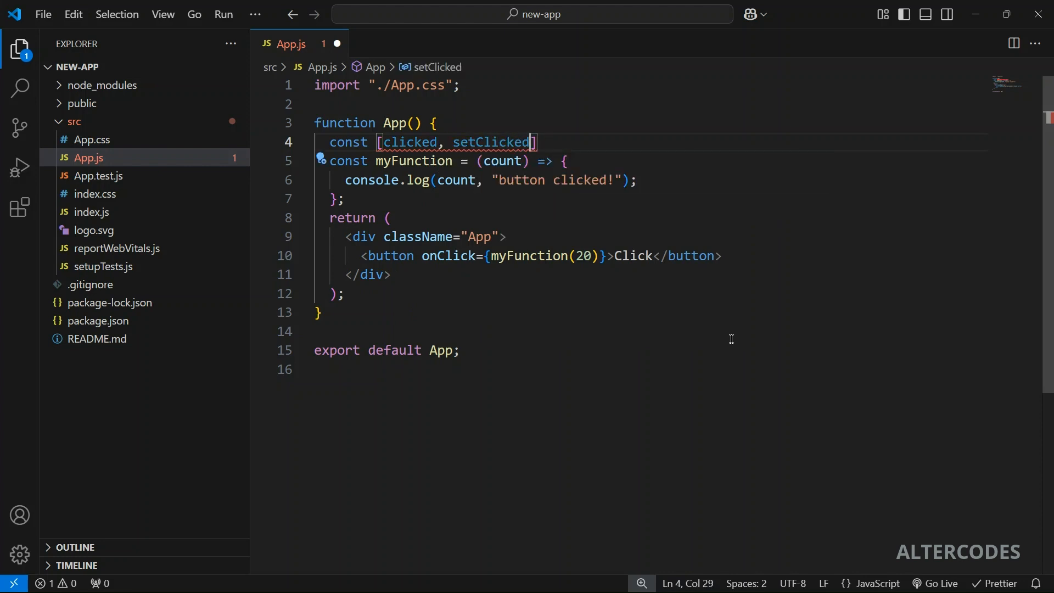
text(= useState()
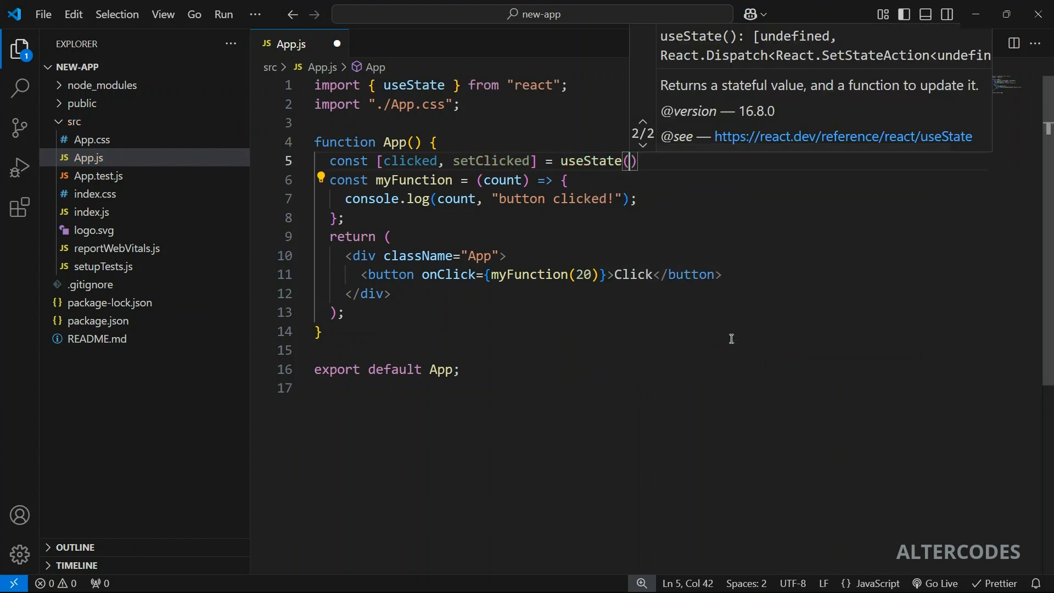
text(false)
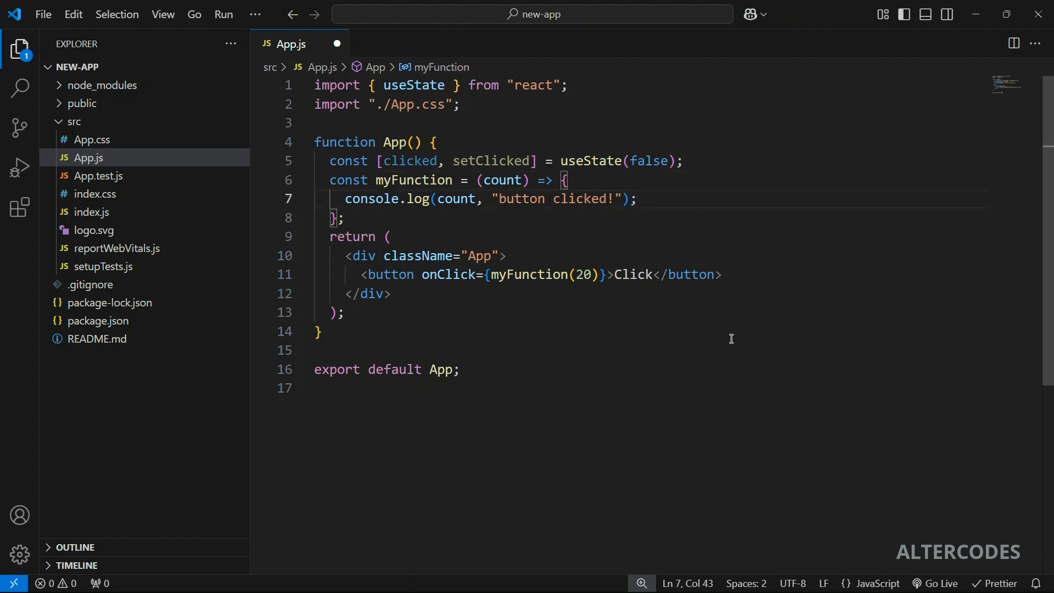
Toggle the state inside myFunction with setClicked(!clicked).
text(setClicked(!)
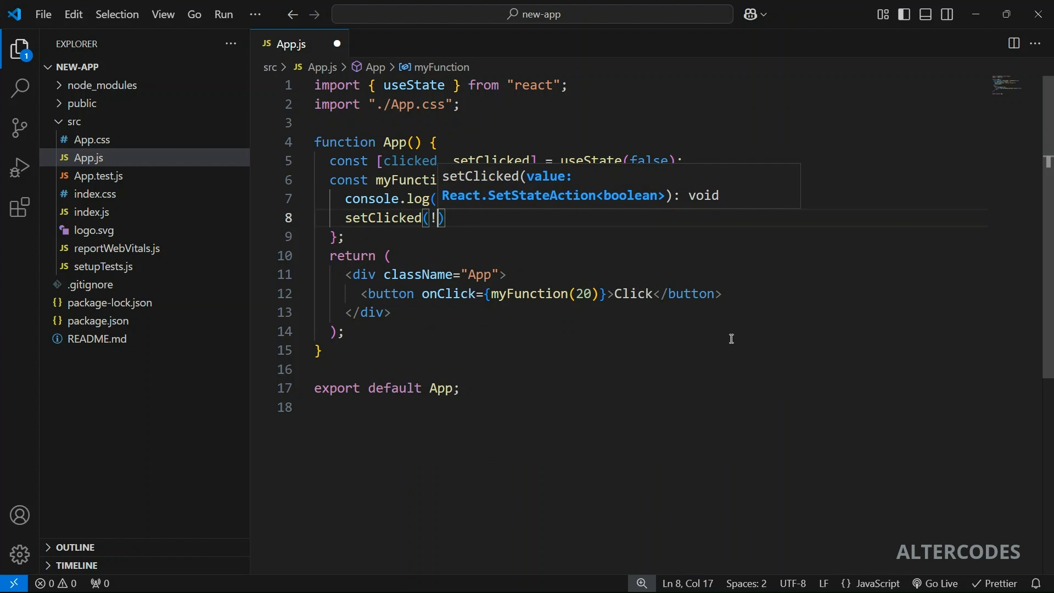
text(clicked)
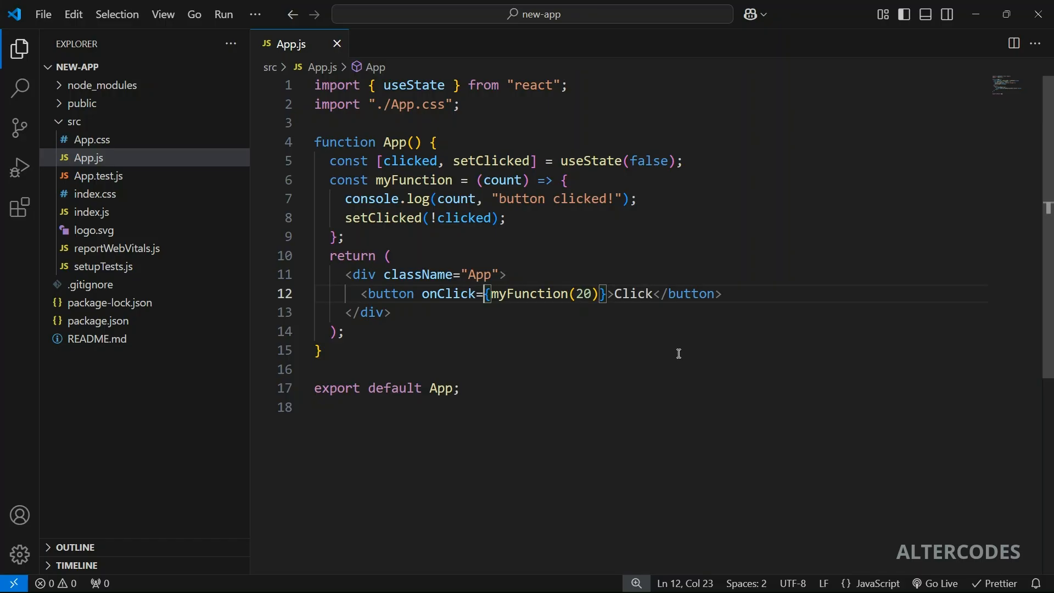
Wrap onClick as () => myFunction(20), test it in Chrome, then start reverting to plain myFunction.
text(()
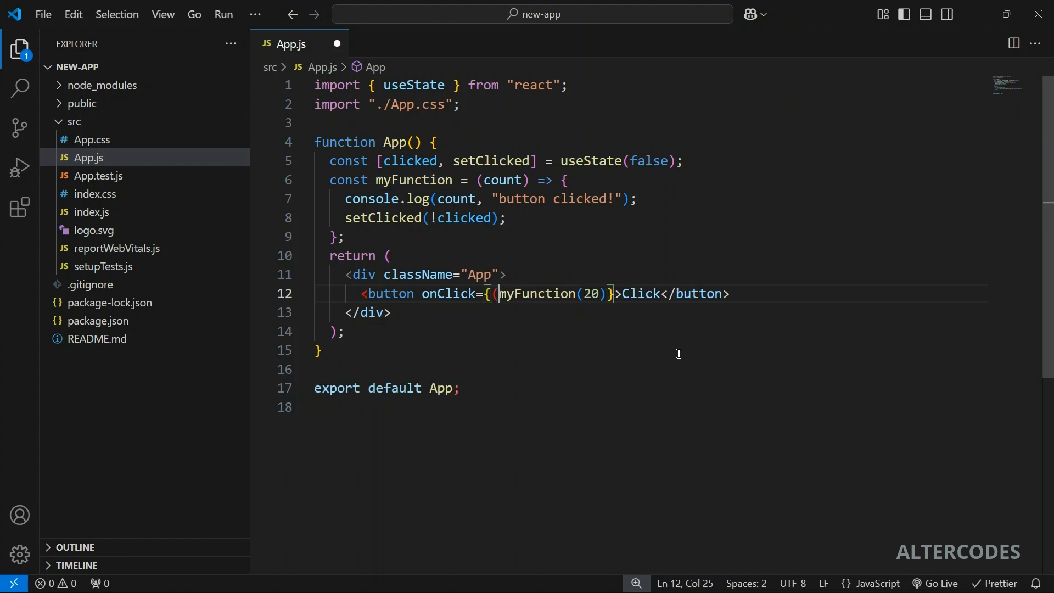
text(() =>)
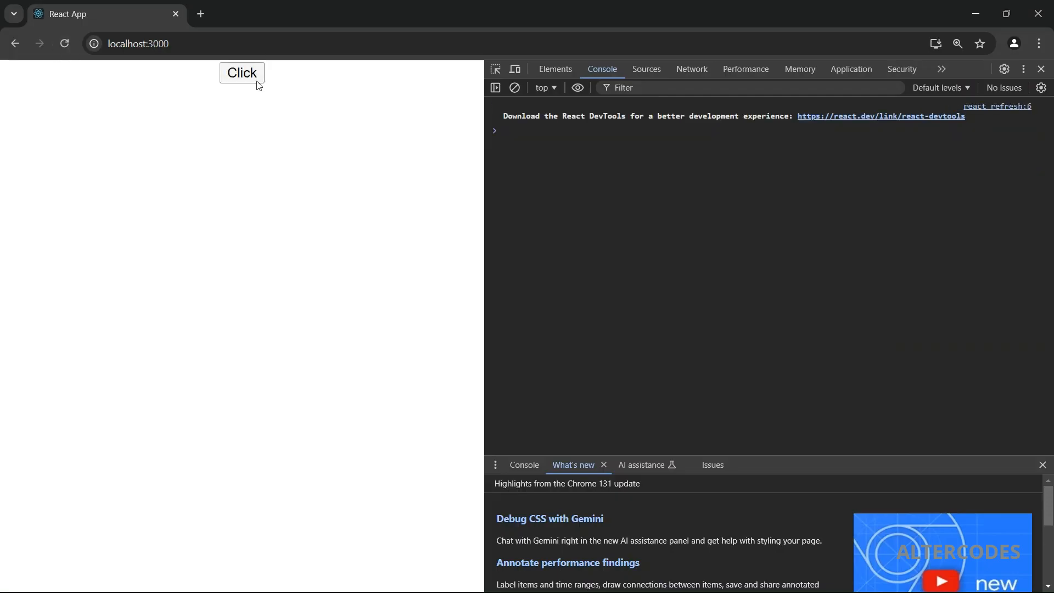
click(242, 72)
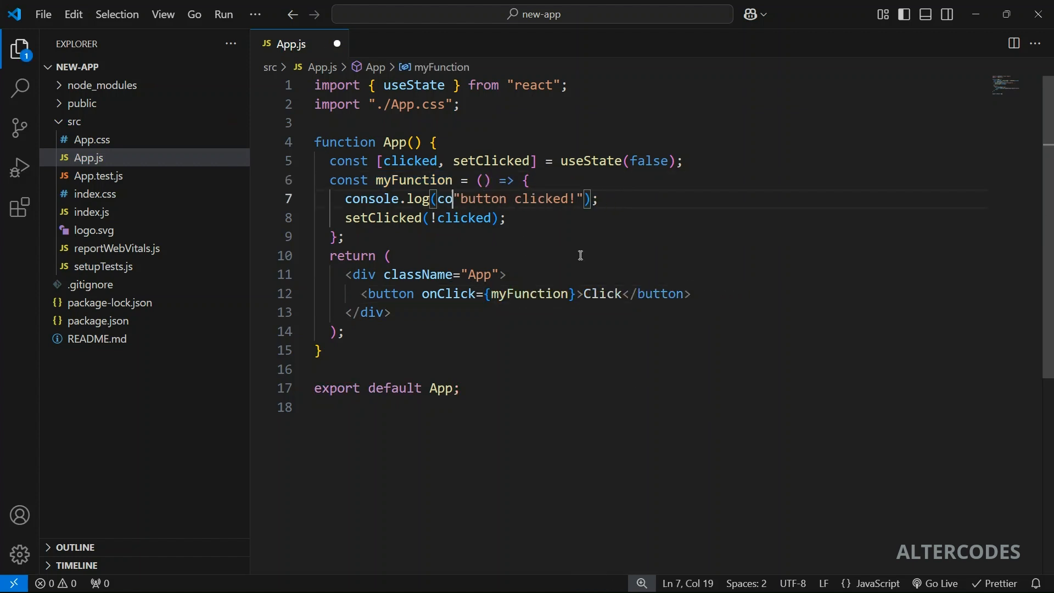
key(Backspace)
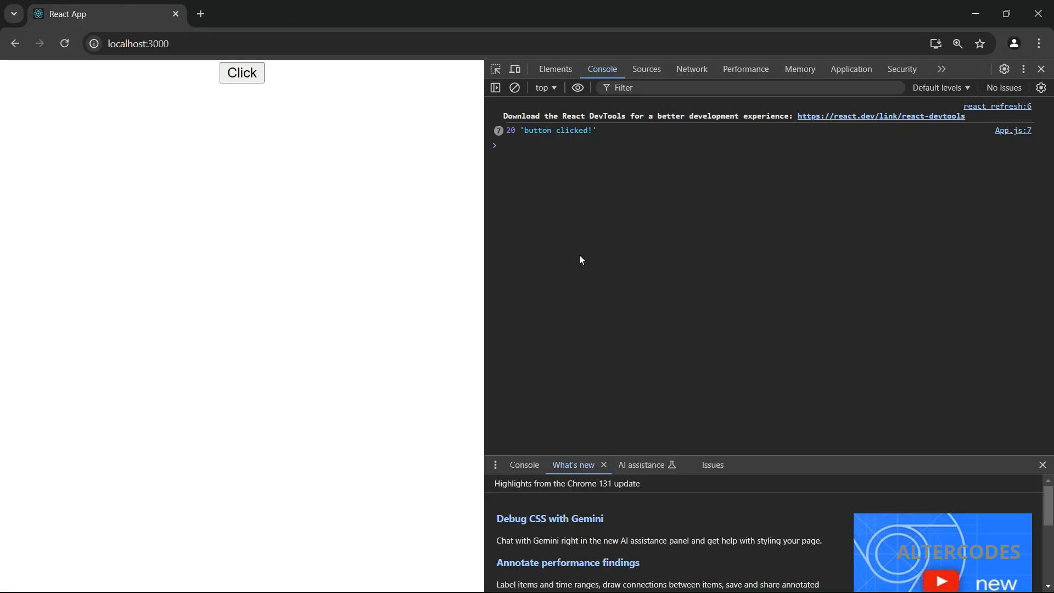
Test the Click button in Chrome; console logs plain "button clicked!" without a number.
click(242, 73)
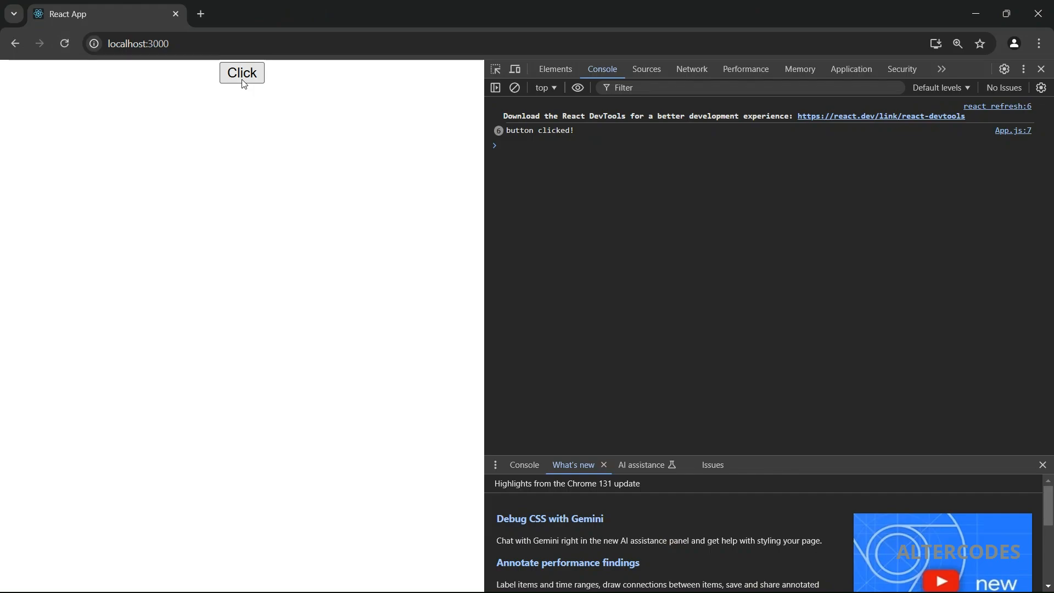